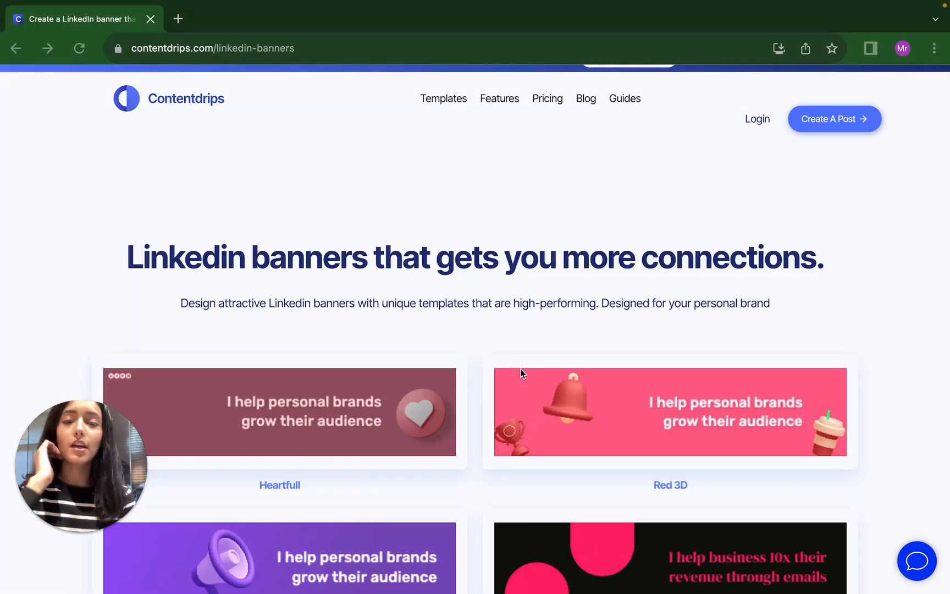
pyautogui.moveTo(364, 166)
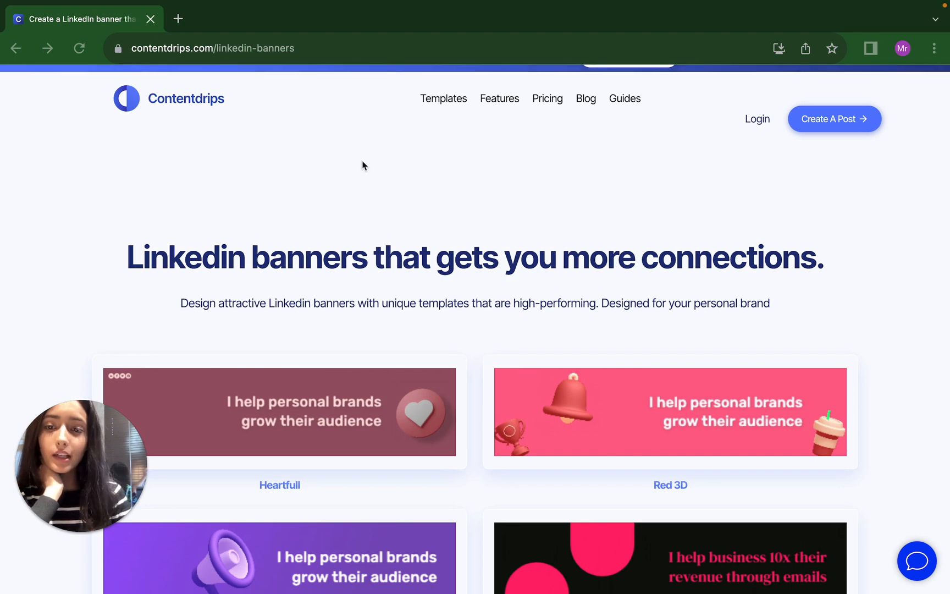
pyautogui.moveTo(286, 275)
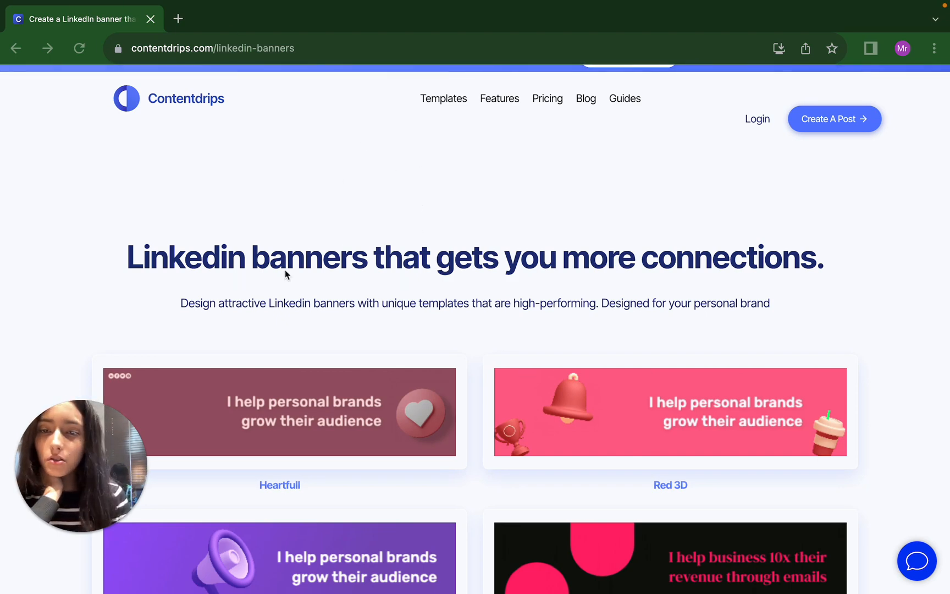
pyautogui.moveTo(216, 196)
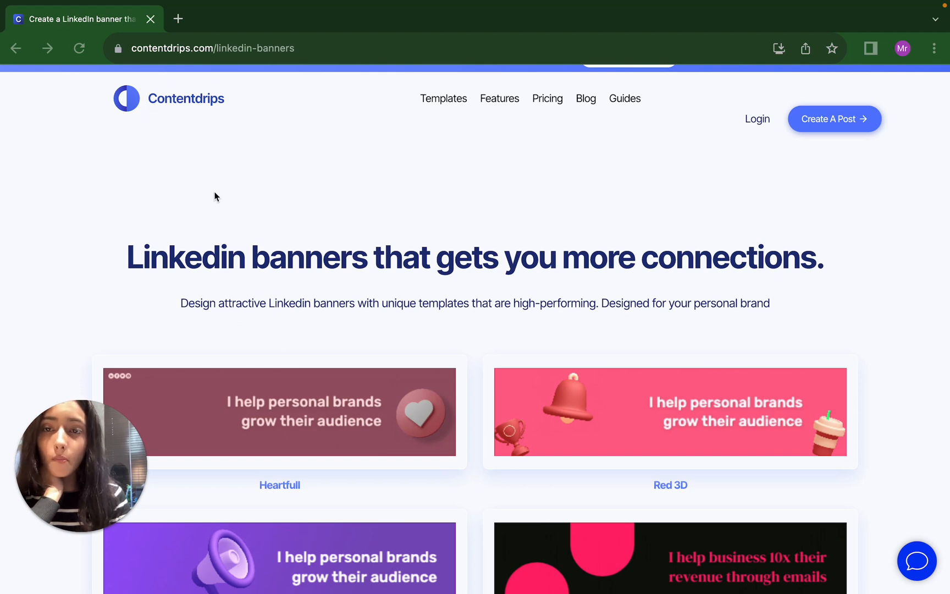
# Find the Dark web3 banner template and start editing its "HI, I'M JOHN DOE" headline.
pyautogui.scroll(-3)
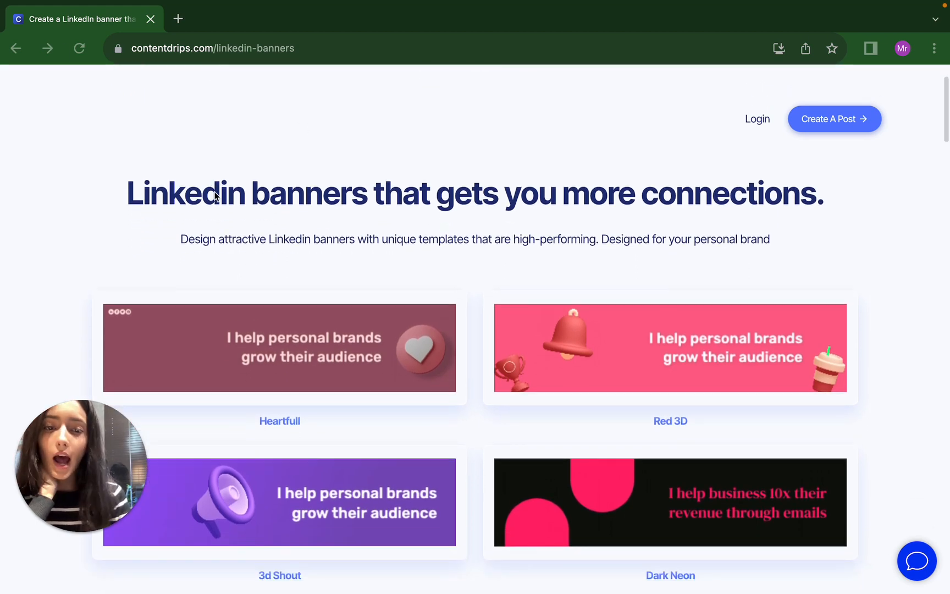
pyautogui.scroll(-3)
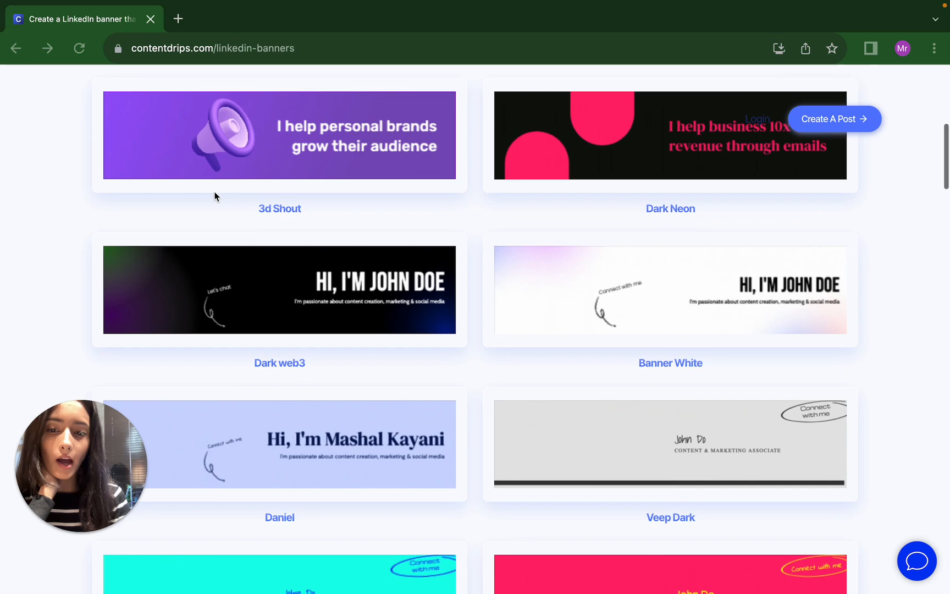
pyautogui.scroll(-3)
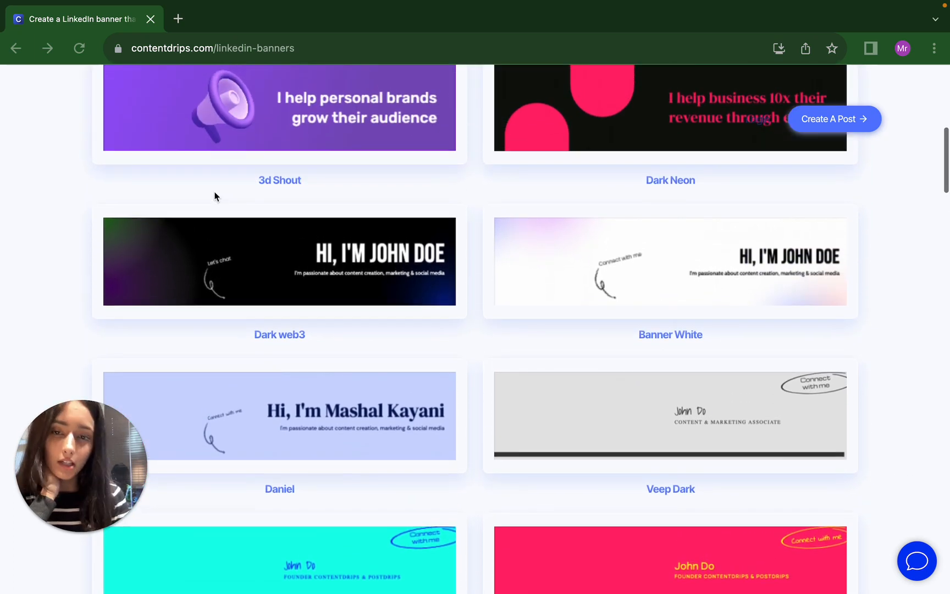
pyautogui.scroll(3)
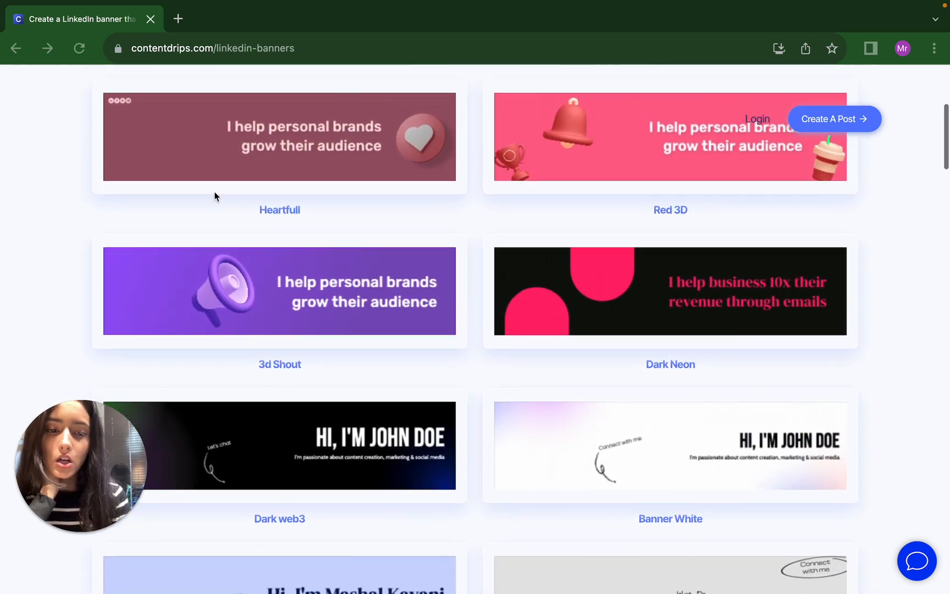
pyautogui.scroll(-3)
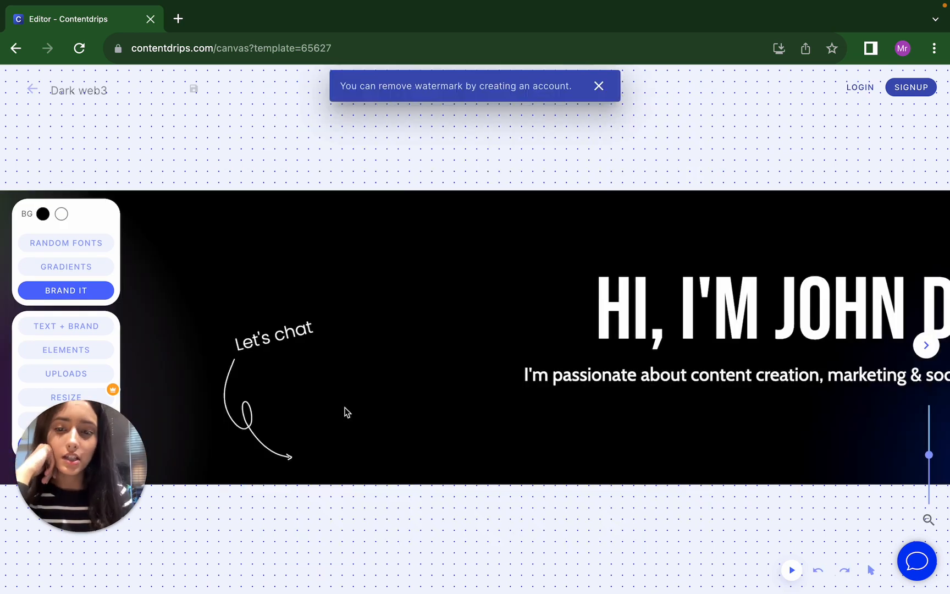
pyautogui.moveTo(415, 577)
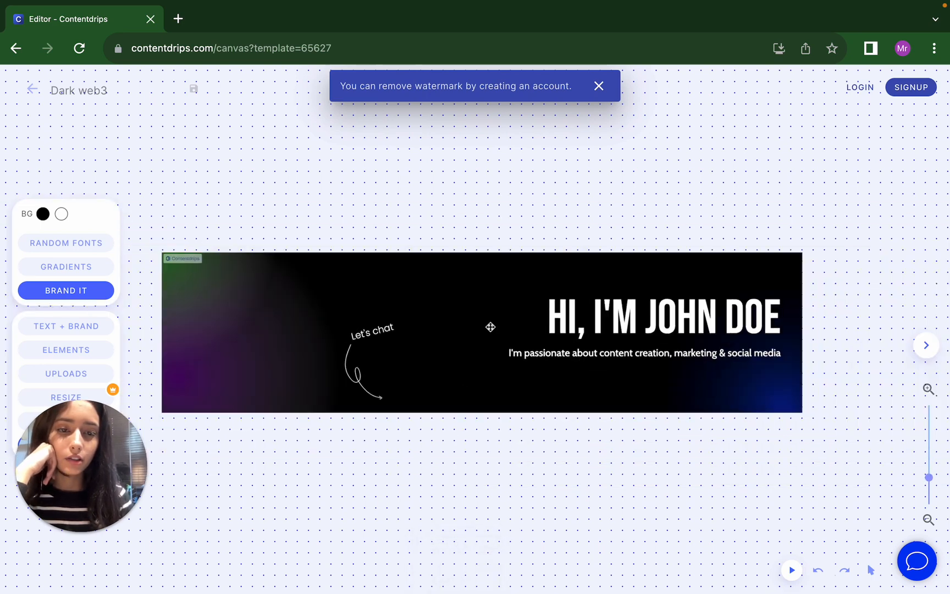
pyautogui.click(662, 315)
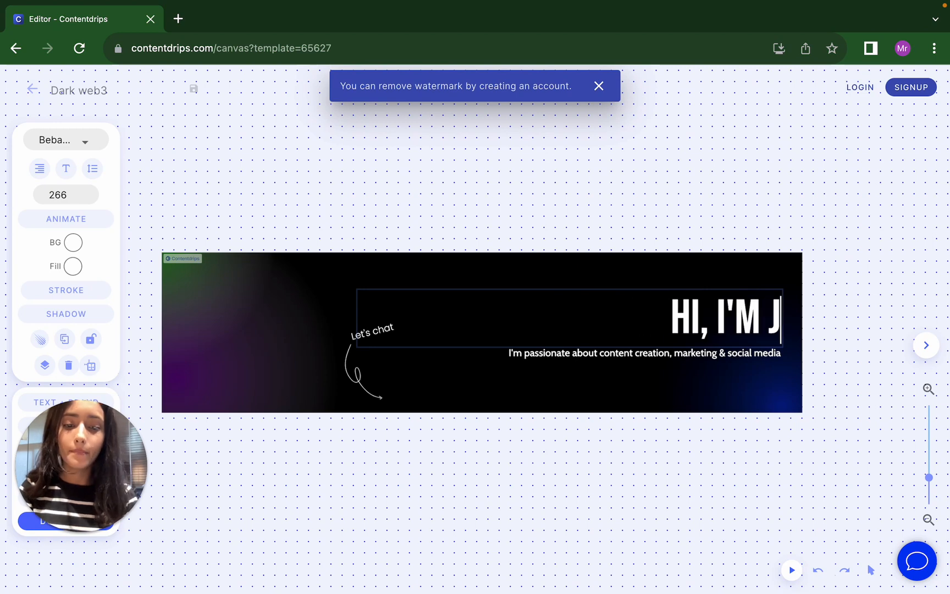
# Type "MASHAL" as the name in the headline.
pyautogui.write('MASHAL')
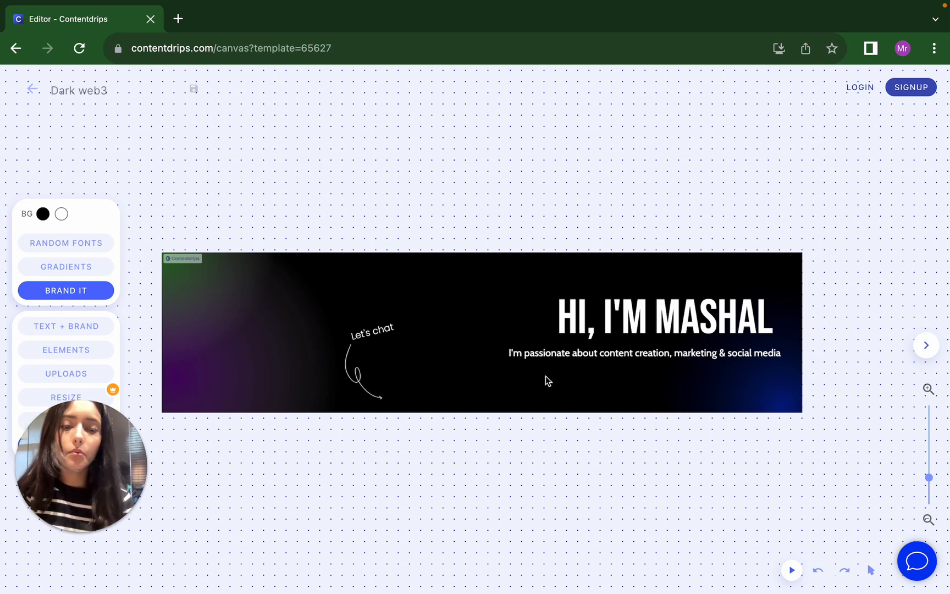
pyautogui.moveTo(555, 434)
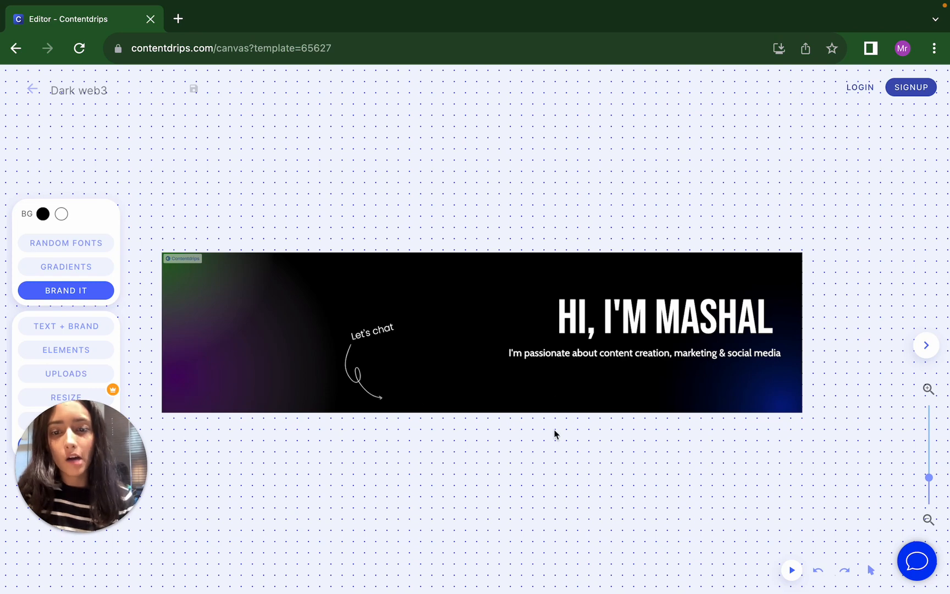
pyautogui.moveTo(540, 438)
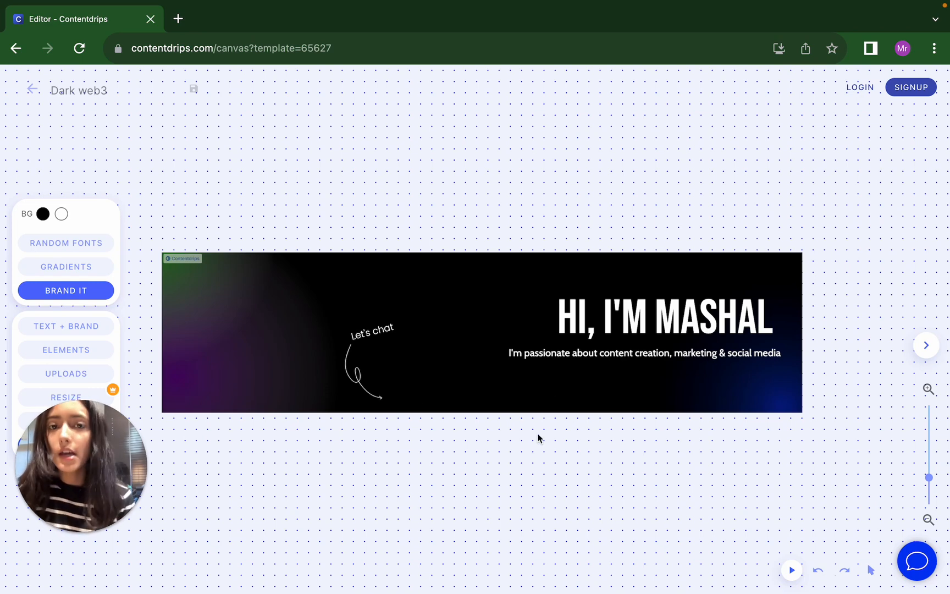
pyautogui.moveTo(703, 240)
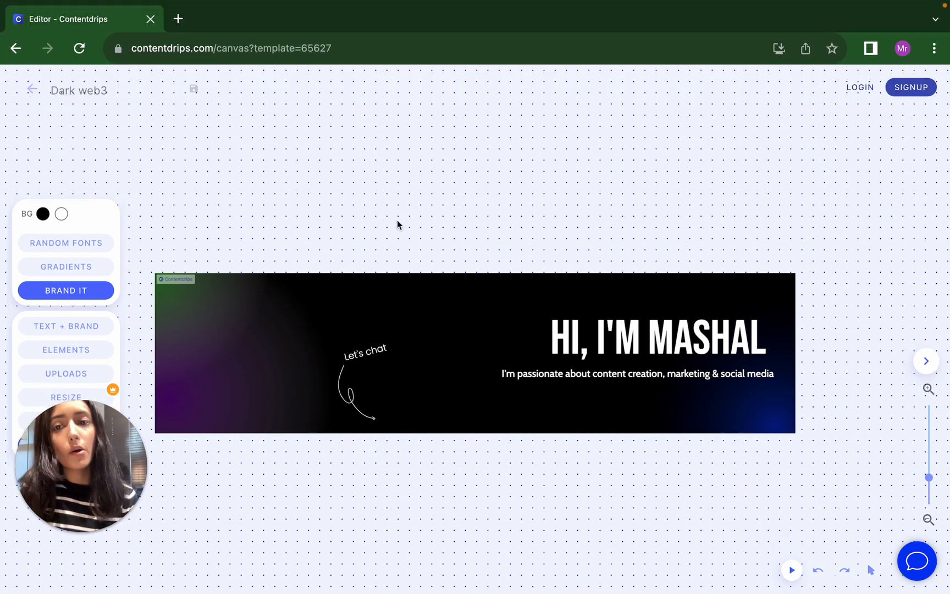
pyautogui.moveTo(513, 418)
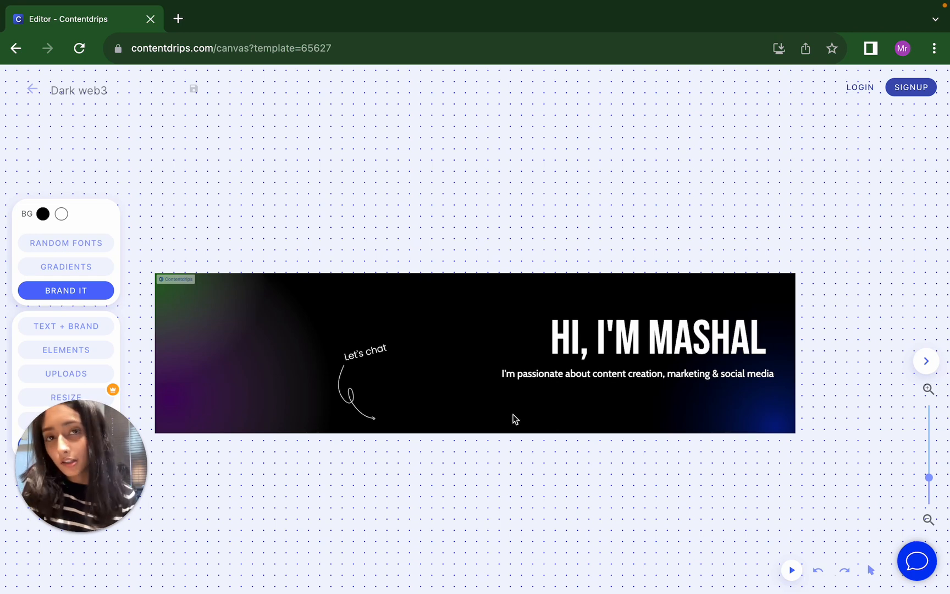